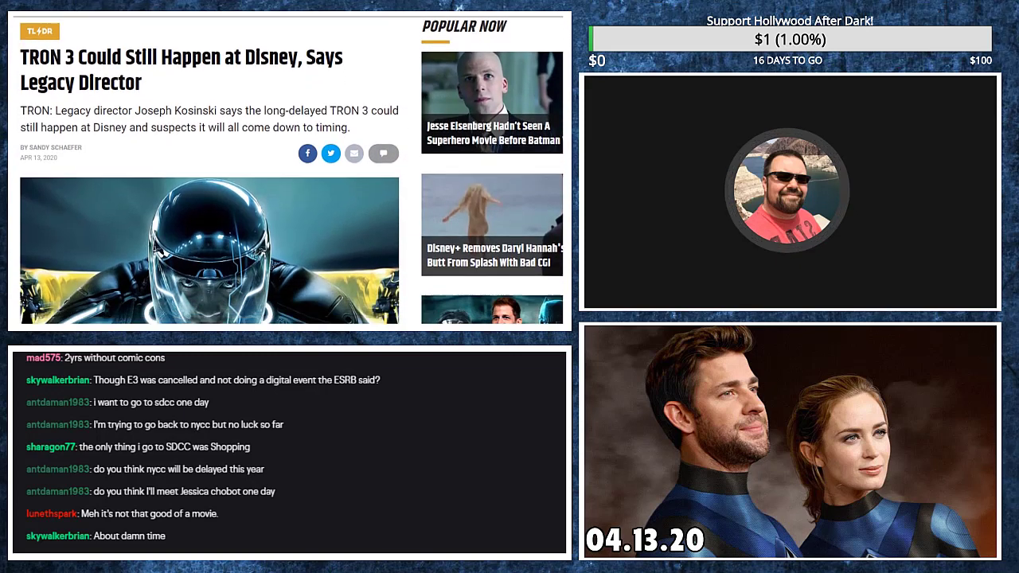
Scroll to the paragraphs on TRON: Legacy's $400 million gross and the cancelled sequel
scroll(down, 3)
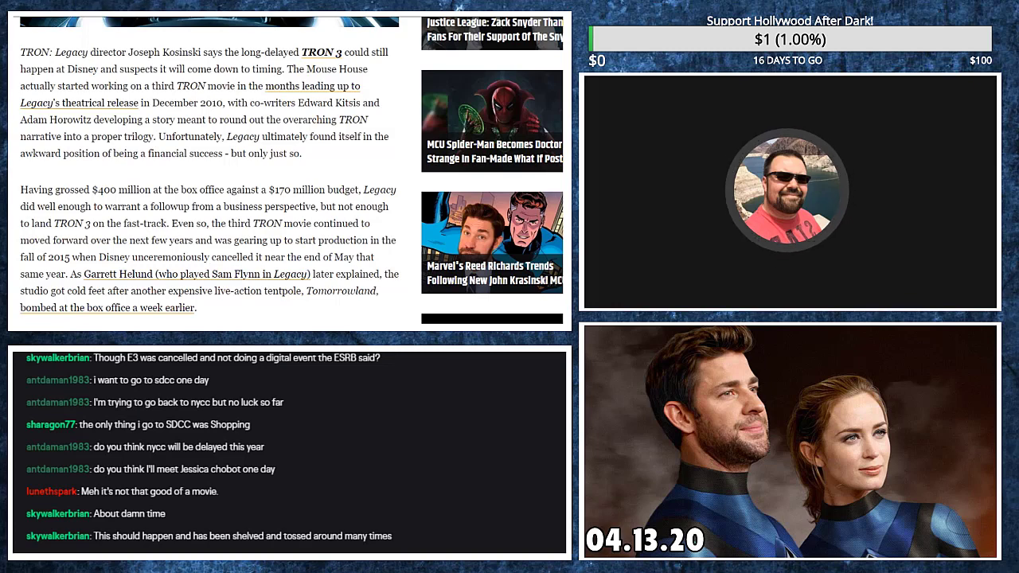
Scroll to Kosinski's ComicBook.com quote on timing and the TRON Lightcycle Power Run
scroll(down, 3)
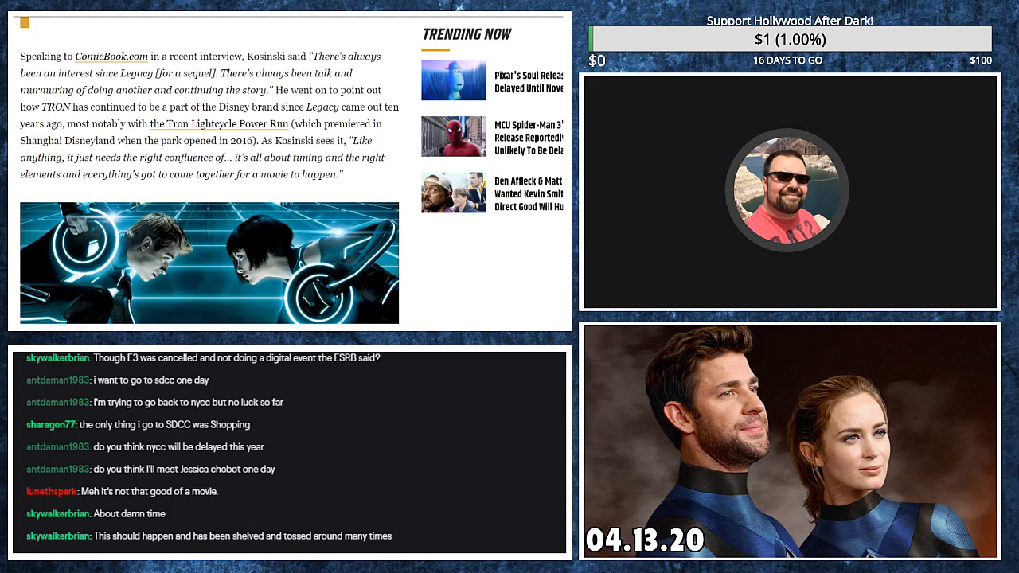
Read past Kosinski's 'passion project' quote to the article's end, reaching TRON: Legacy's Box Office Mojo page
scroll(down, 3)
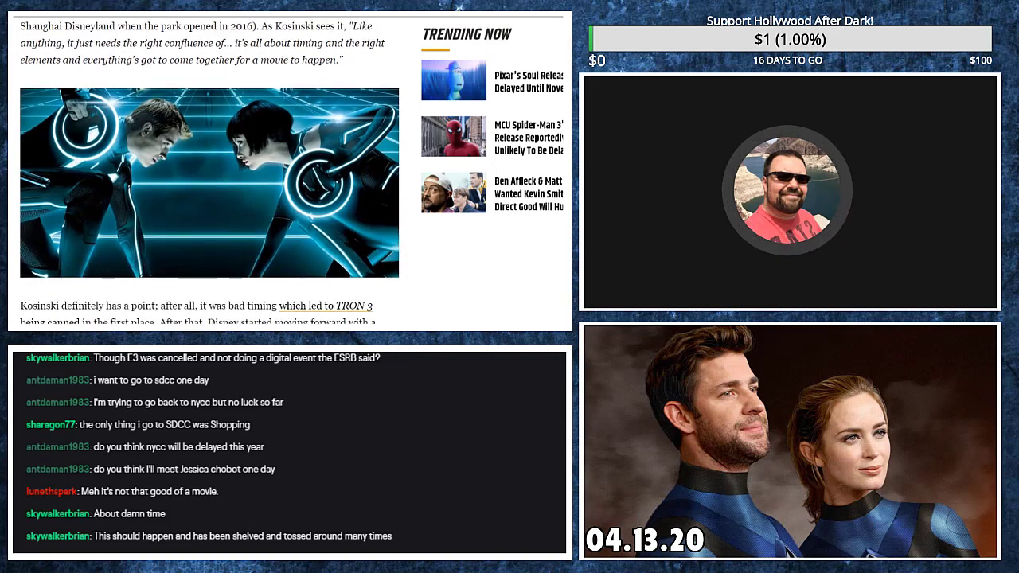
scroll(down, 3)
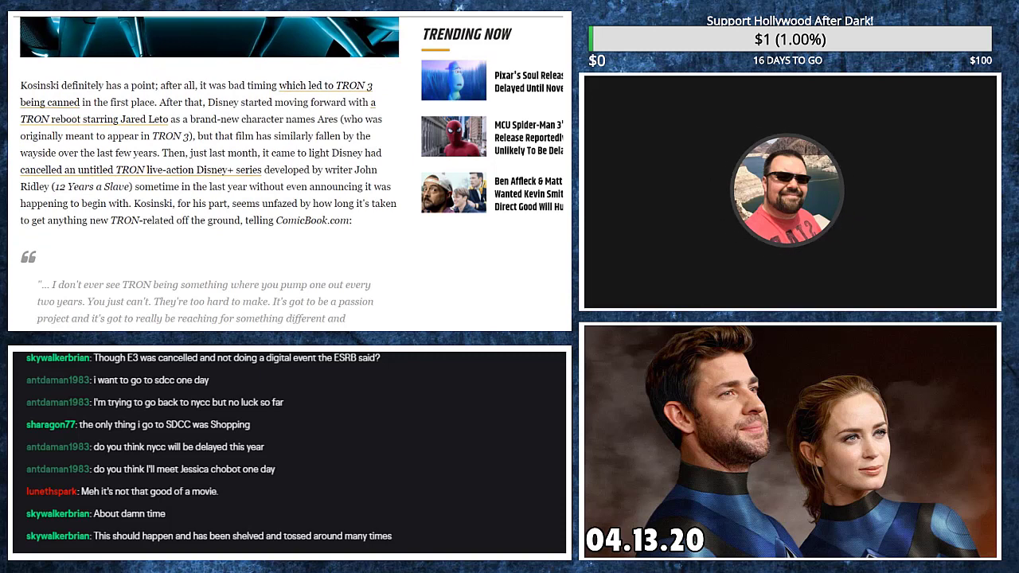
scroll(down, 3)
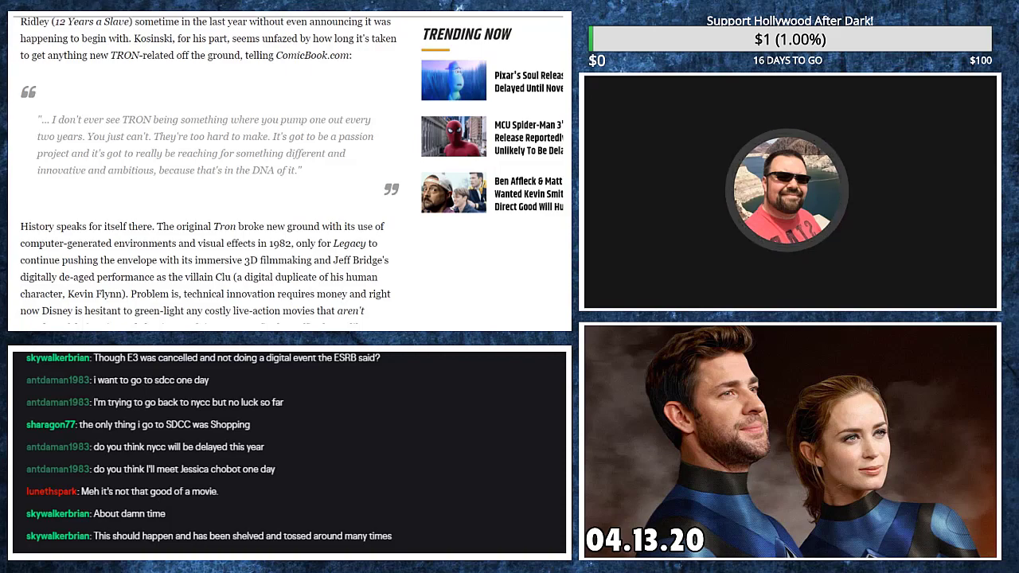
scroll(down, 3)
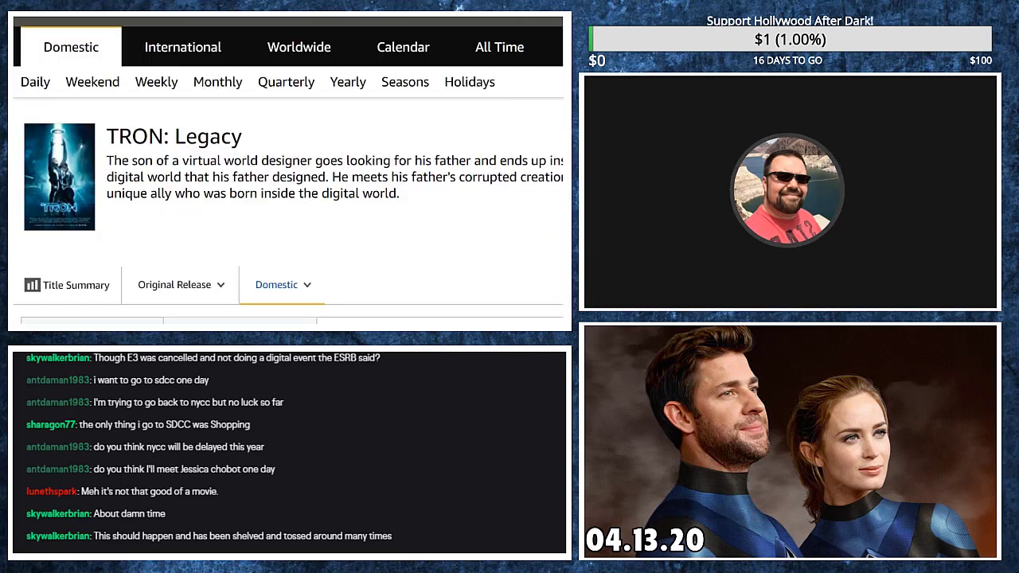
Highlight TRON: Legacy's $172,062,763 domestic gross, then show its 51% Tomatometer and 63% audience scores
scroll(down, 3)
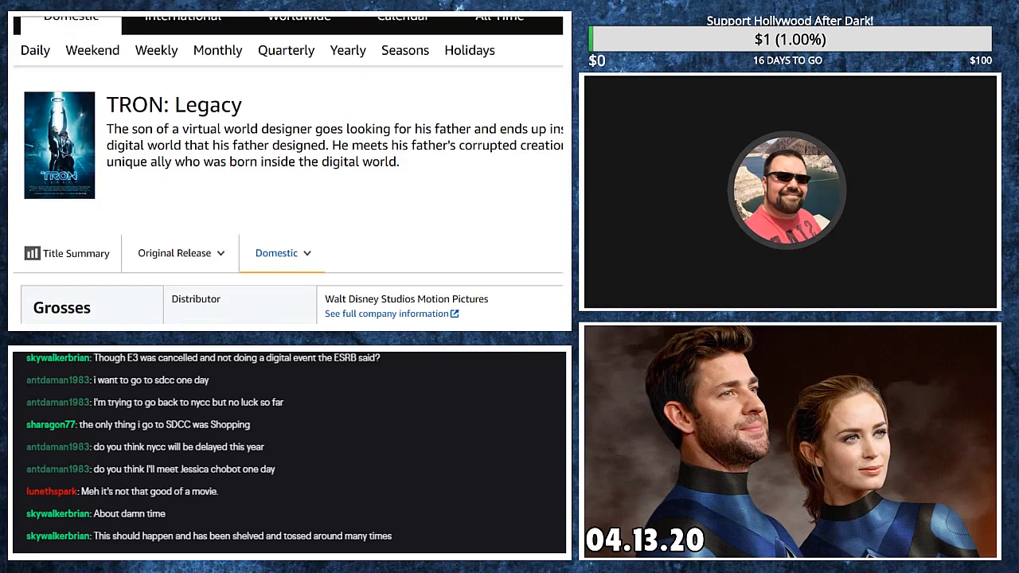
scroll(down, 3)
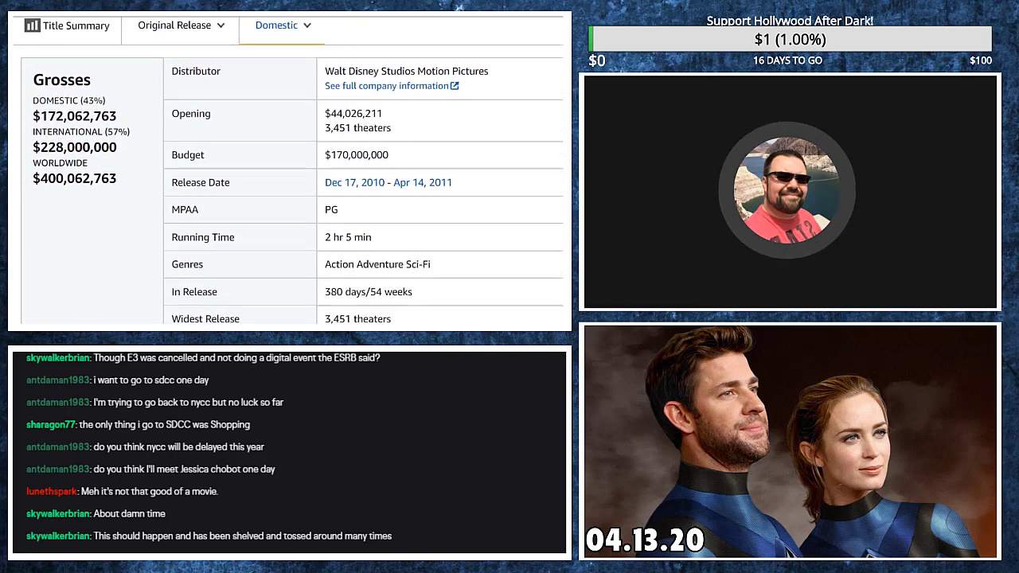
double_click(360, 154)
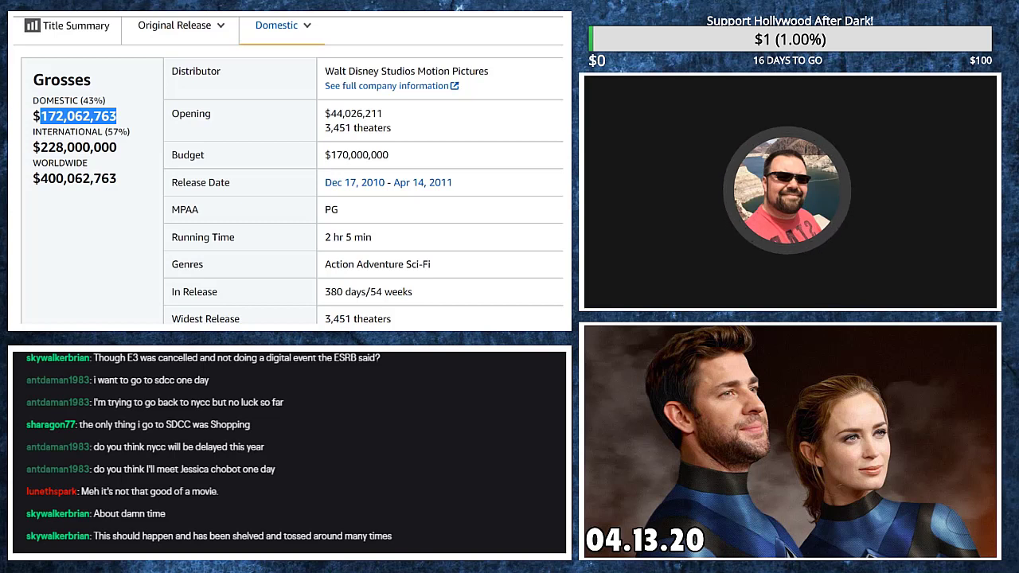
click(74, 179)
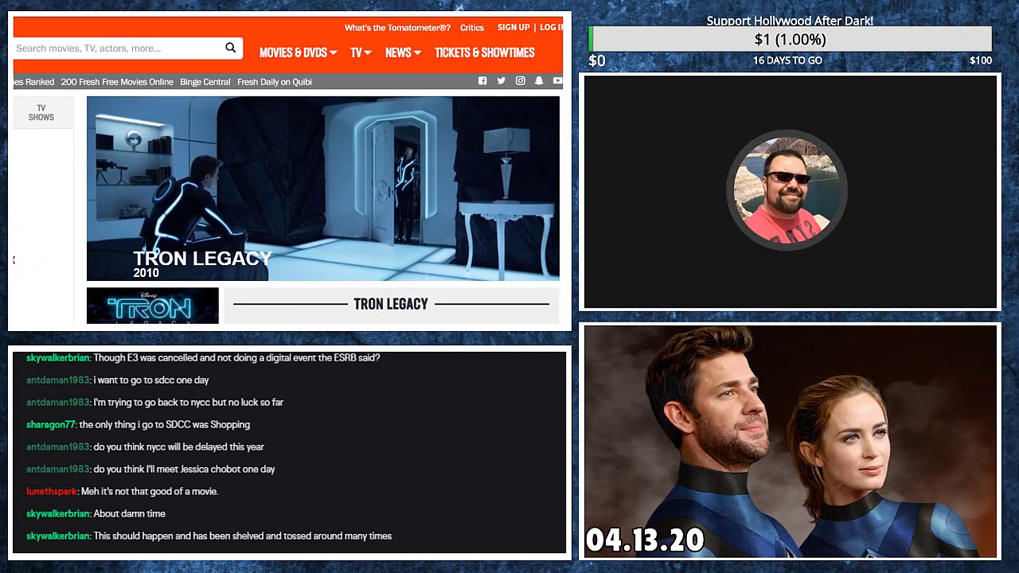
scroll(down, 3)
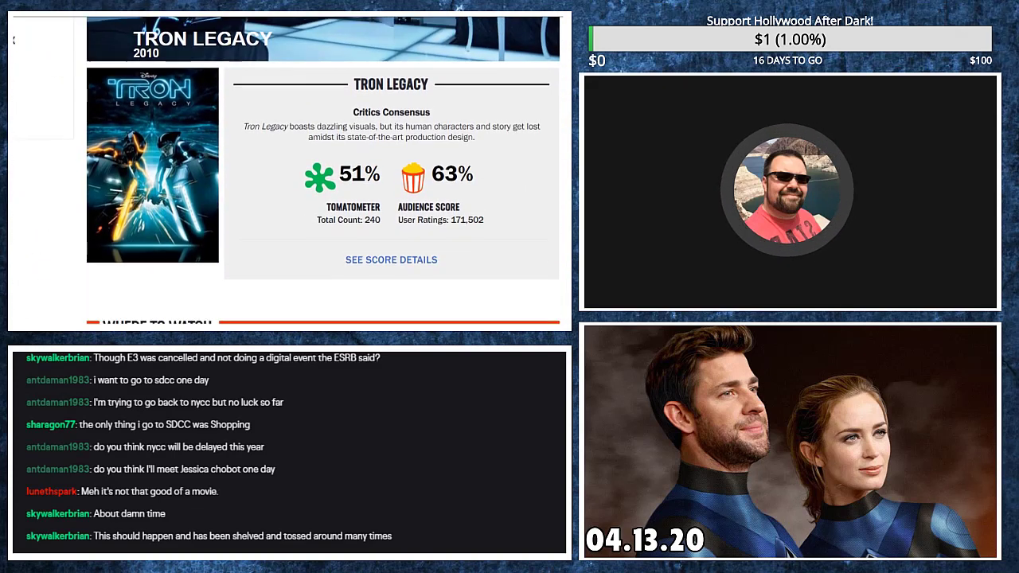